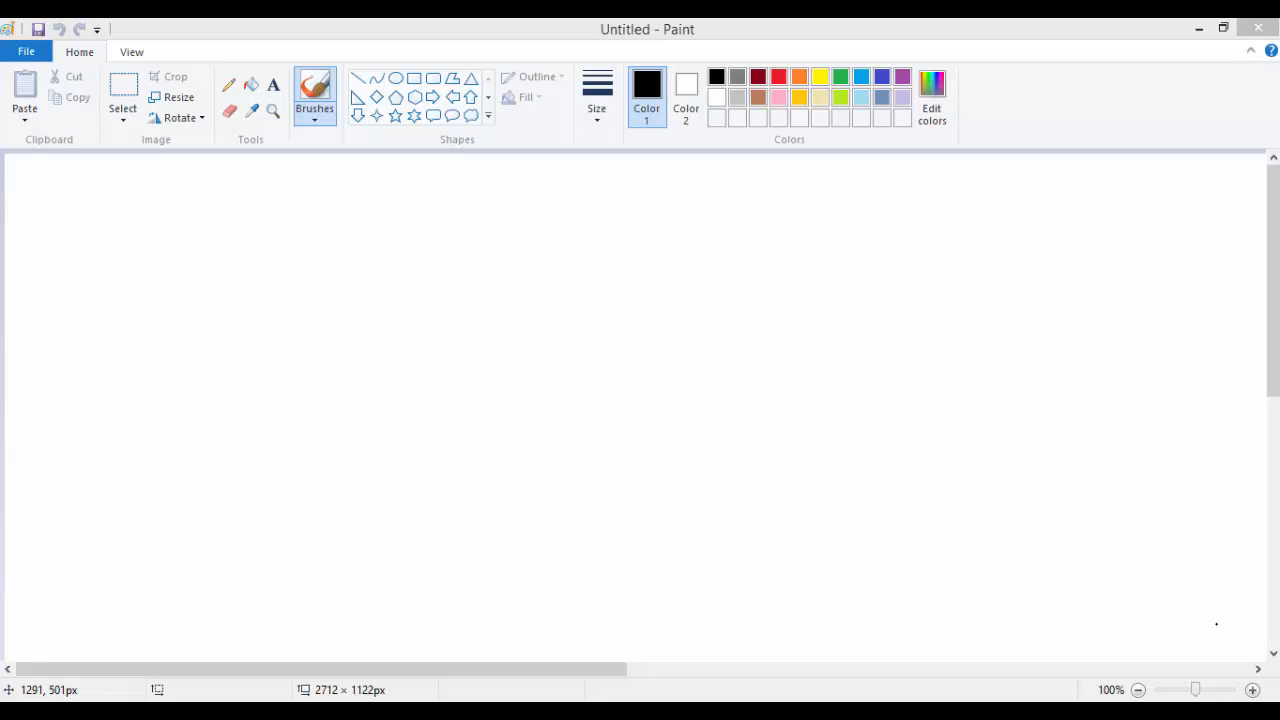
# - Brush-write the 'Programming Language' heading, underlined, with '0's & 1's' beneath it
pyautogui.moveTo(625, 185); pyautogui.dragTo(620, 320)
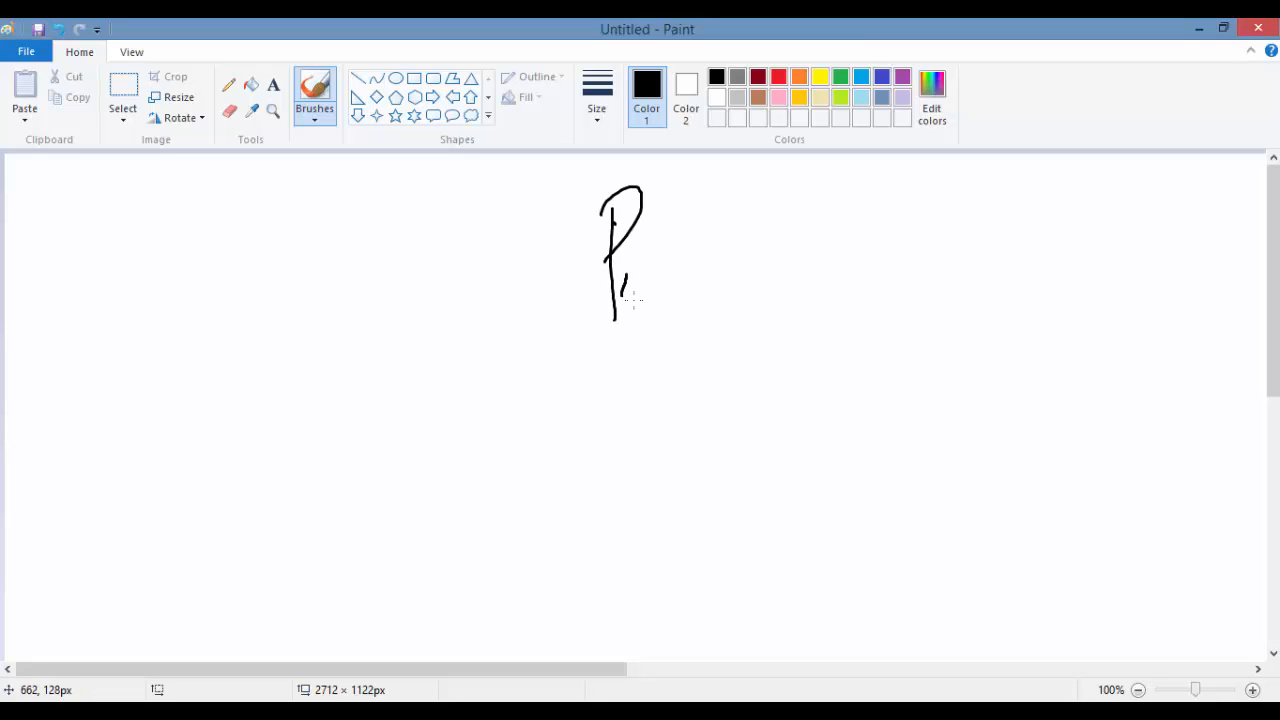
pyautogui.moveTo(640, 290); pyautogui.dragTo(745, 295)
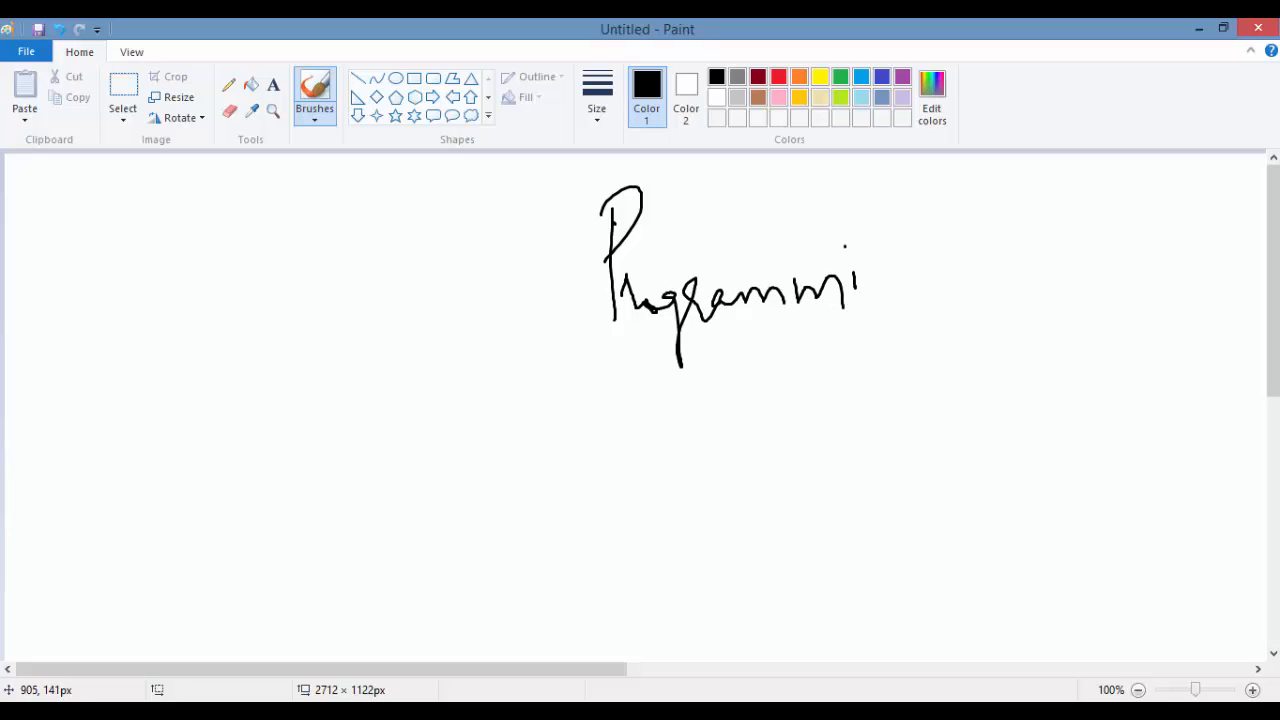
pyautogui.moveTo(860, 280); pyautogui.dragTo(985, 285)
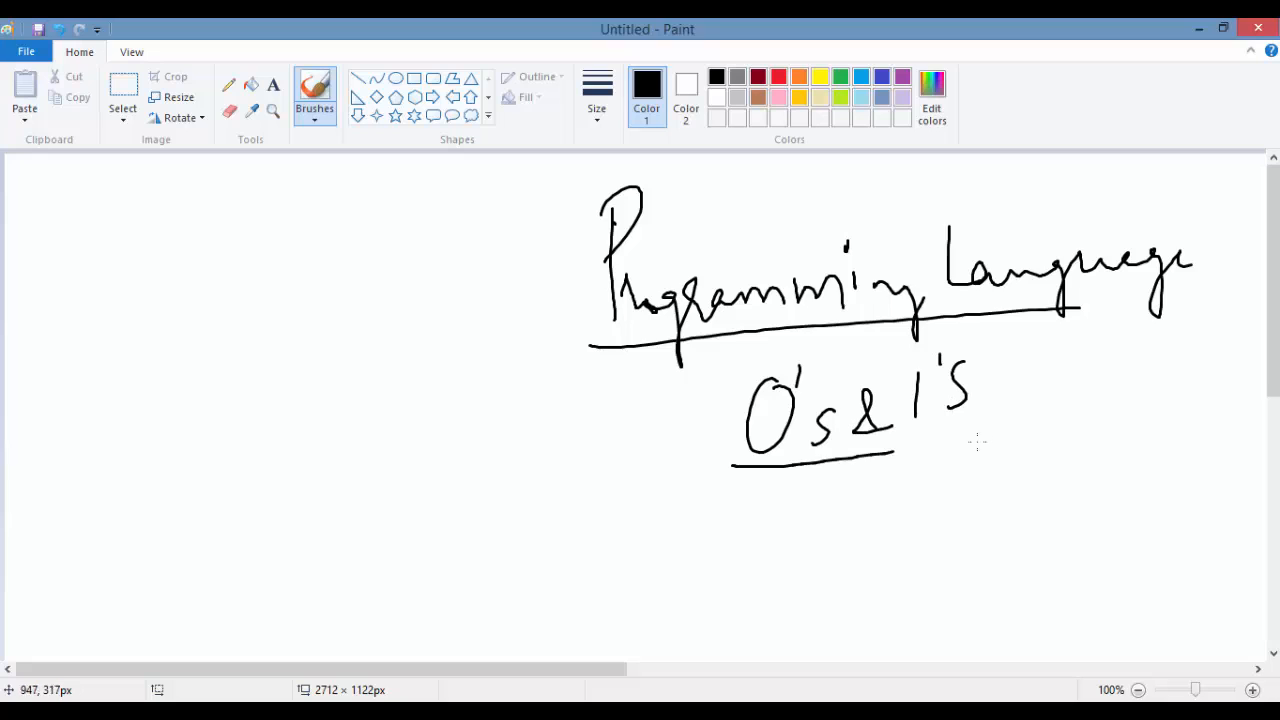
# - Draw a box below '0's & 1's' and begin a letter inside it
pyautogui.moveTo(885, 458); pyautogui.dragTo(1005, 440)
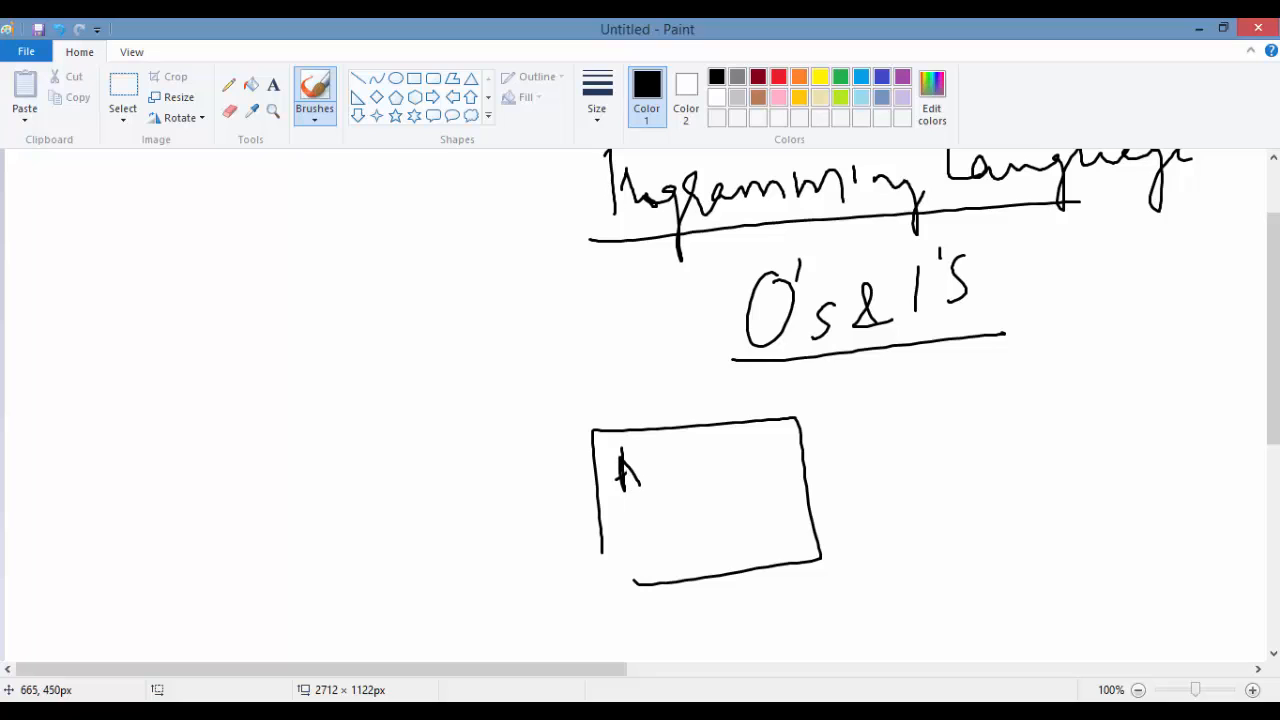
# - Label the box 'assembler' and 'compiler', fed by a High Level bubble listing C, C++, Java
pyautogui.moveTo(640, 470); pyautogui.dragTo(710, 475)
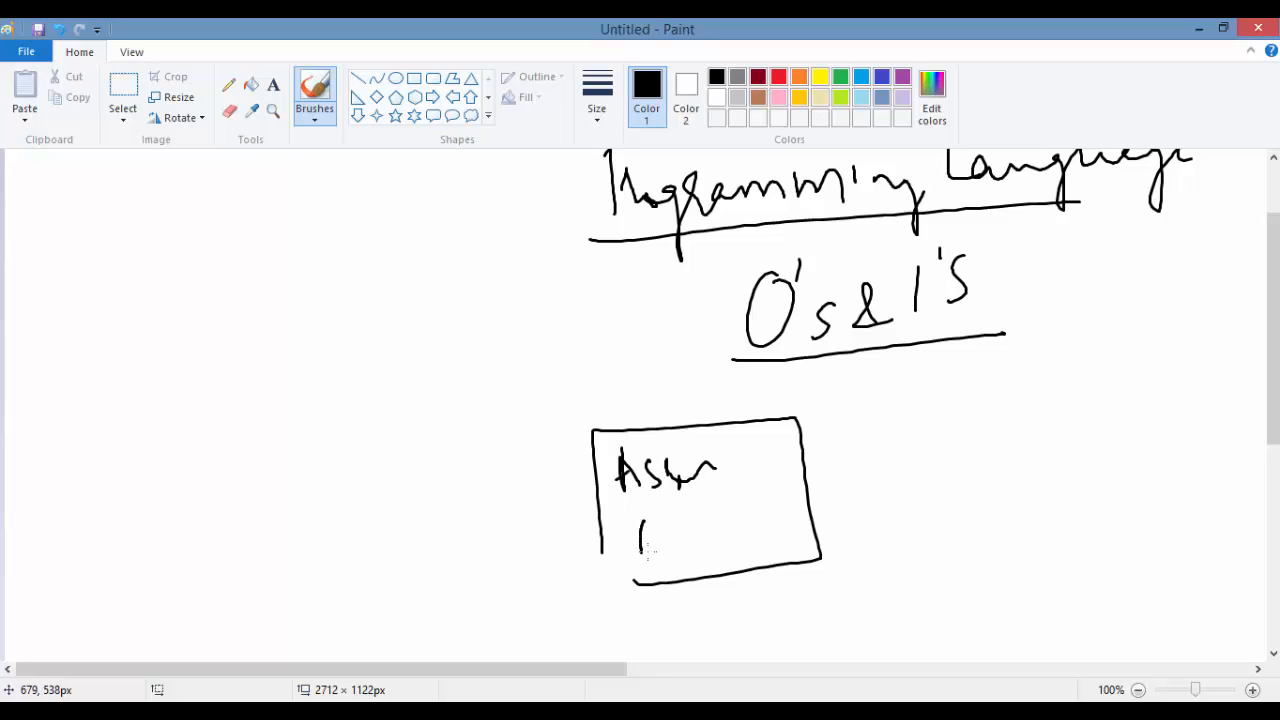
pyautogui.moveTo(635, 540); pyautogui.dragTo(790, 525)
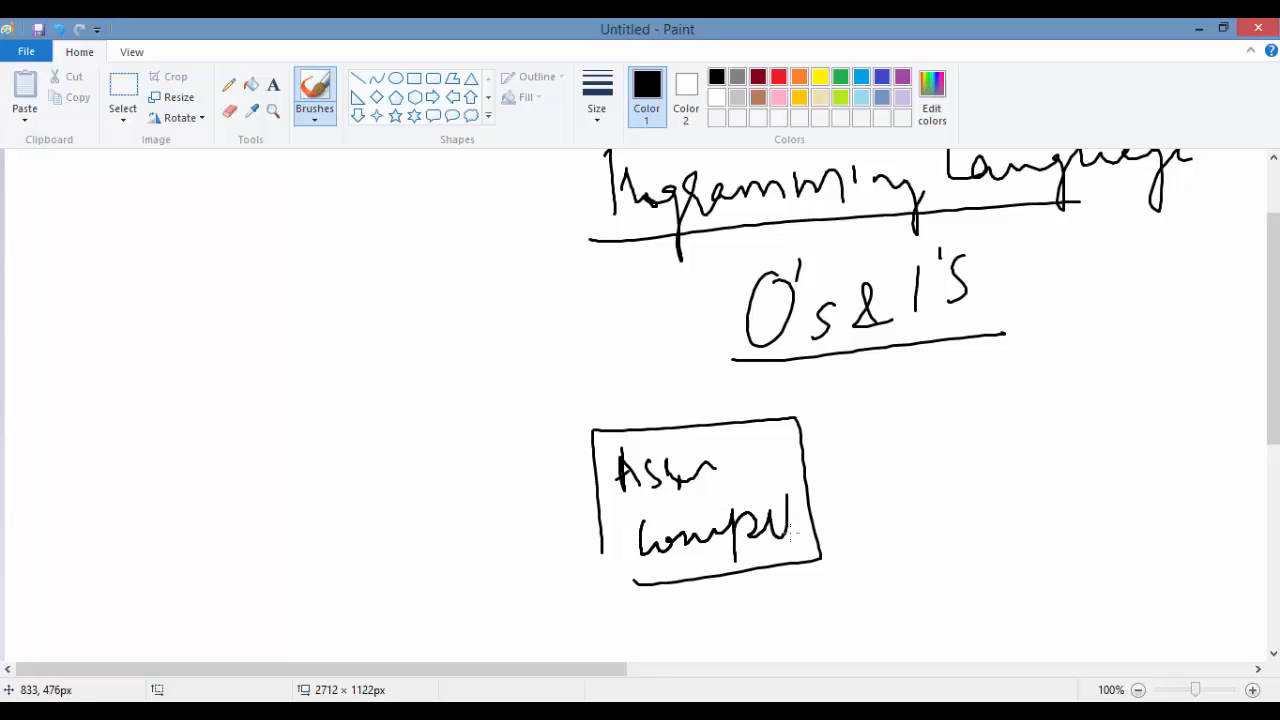
pyautogui.moveTo(375, 480); pyautogui.dragTo(585, 470)
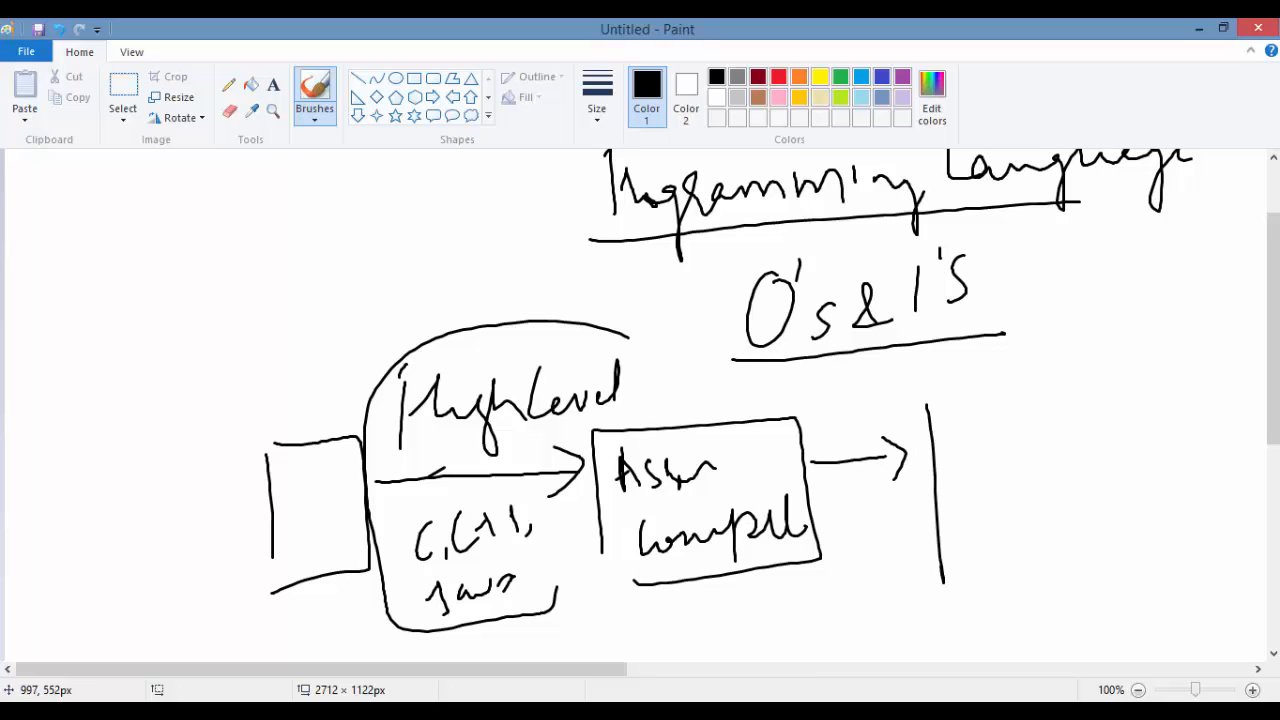
# - Circle the heading '0's & 1's' and write '0's & 1's' in the output box
pyautogui.moveTo(935, 400); pyautogui.dragTo(1175, 560)
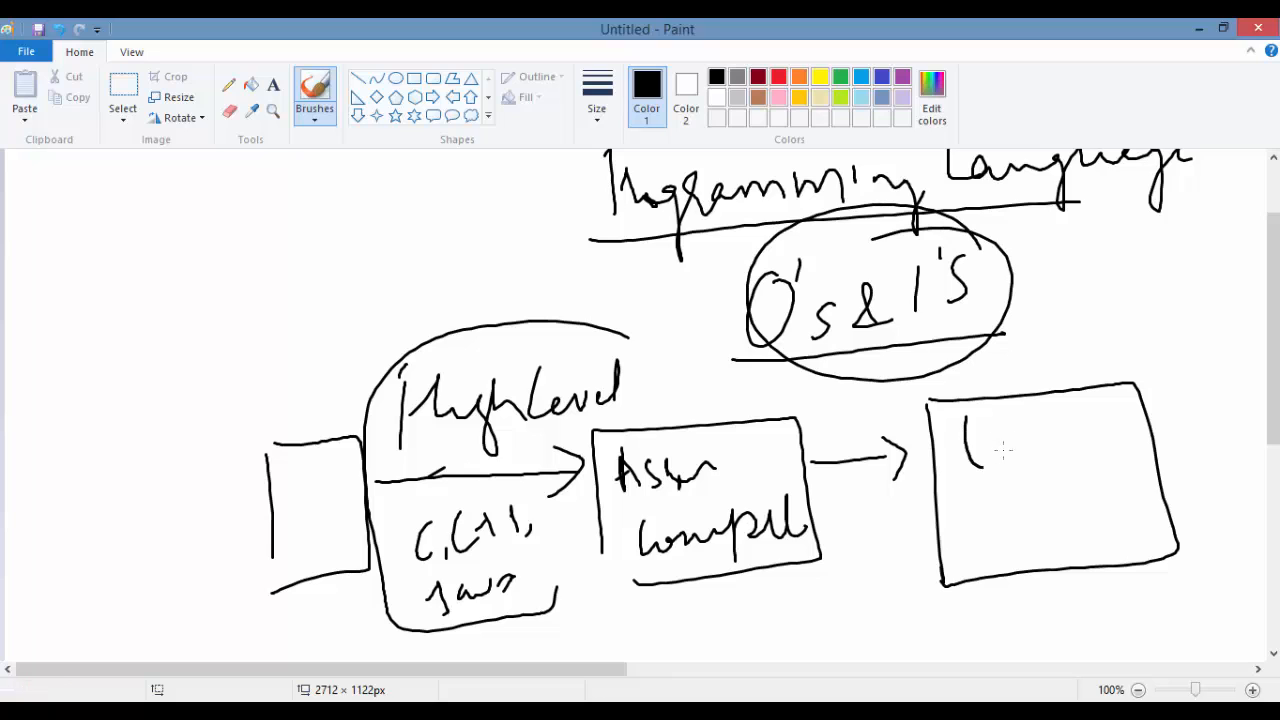
pyautogui.moveTo(965, 440); pyautogui.dragTo(1110, 460)
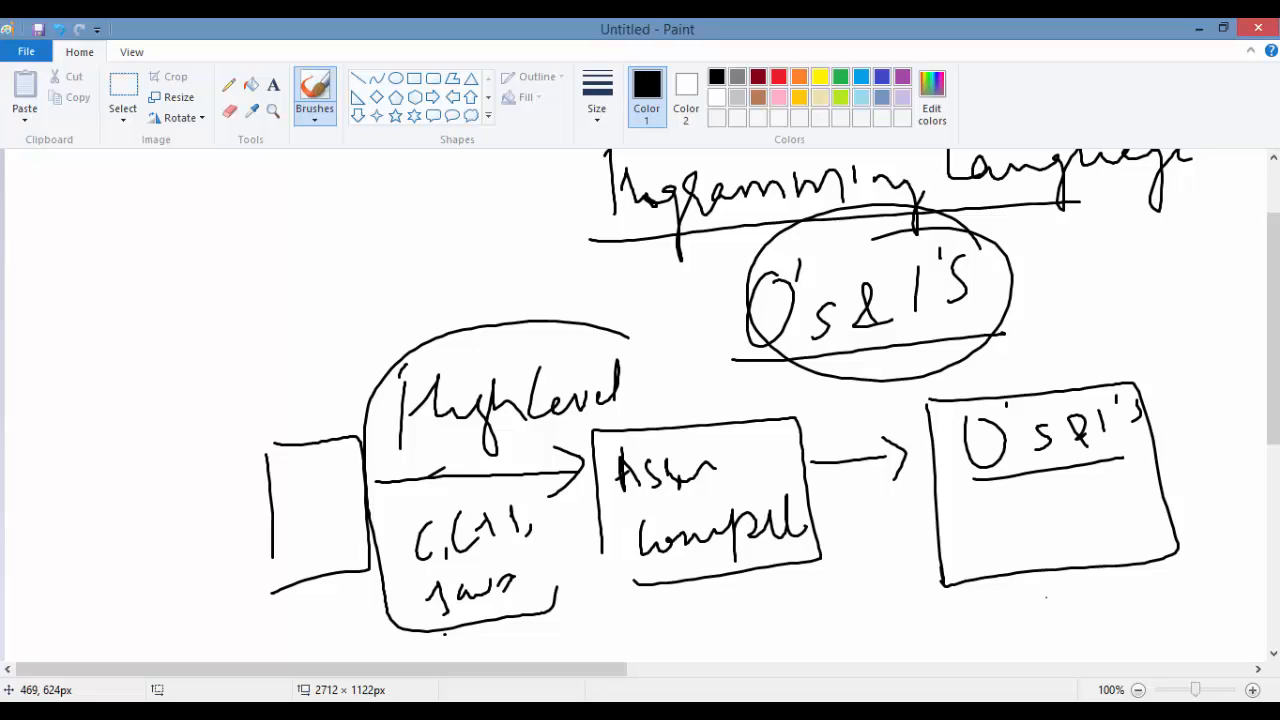
pyautogui.moveTo(1044, 596)
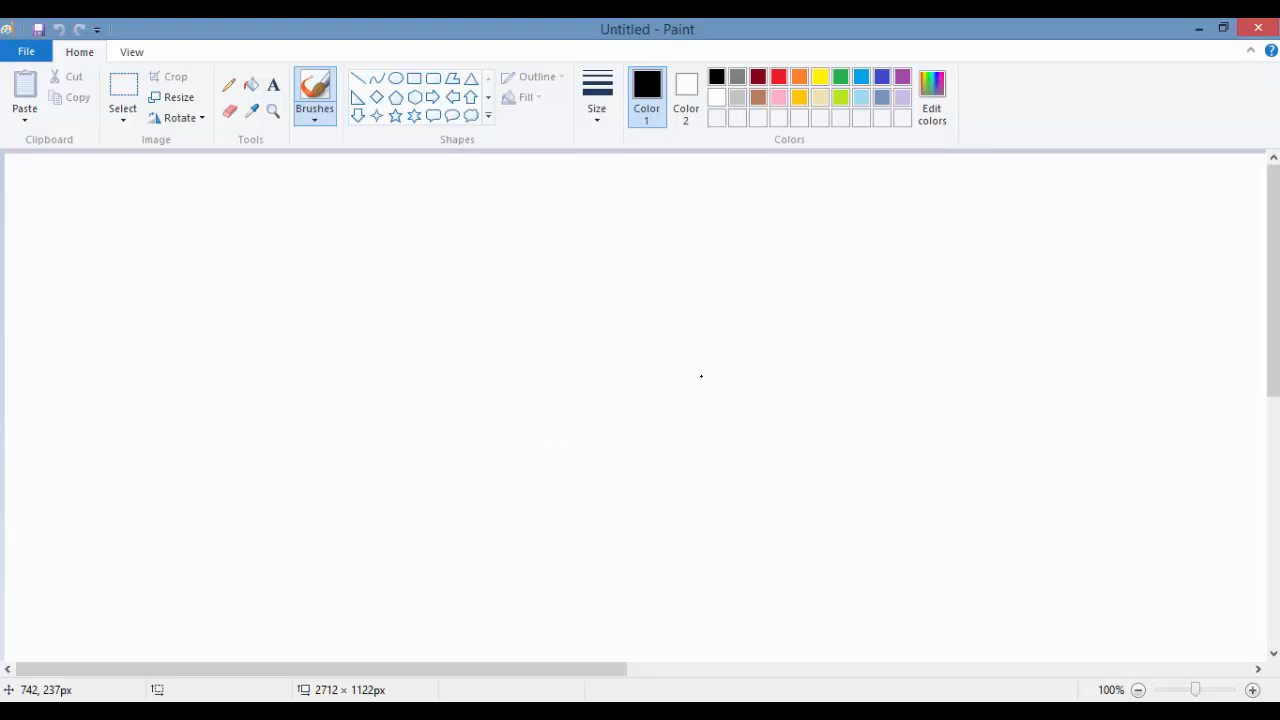
# - Write 'Procedural' with 'C' beneath it, starting the Procedural vs Object sketch
pyautogui.moveTo(312, 200); pyautogui.dragTo(308, 310)
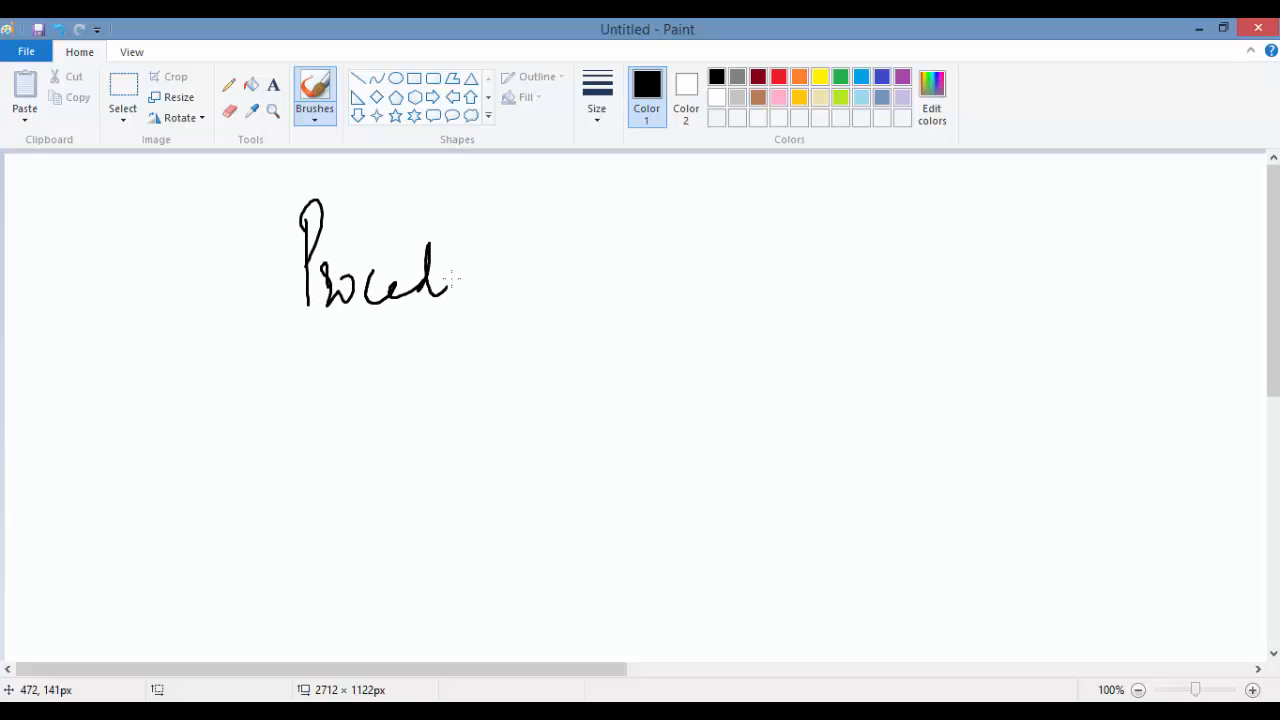
pyautogui.moveTo(460, 280); pyautogui.dragTo(410, 390)
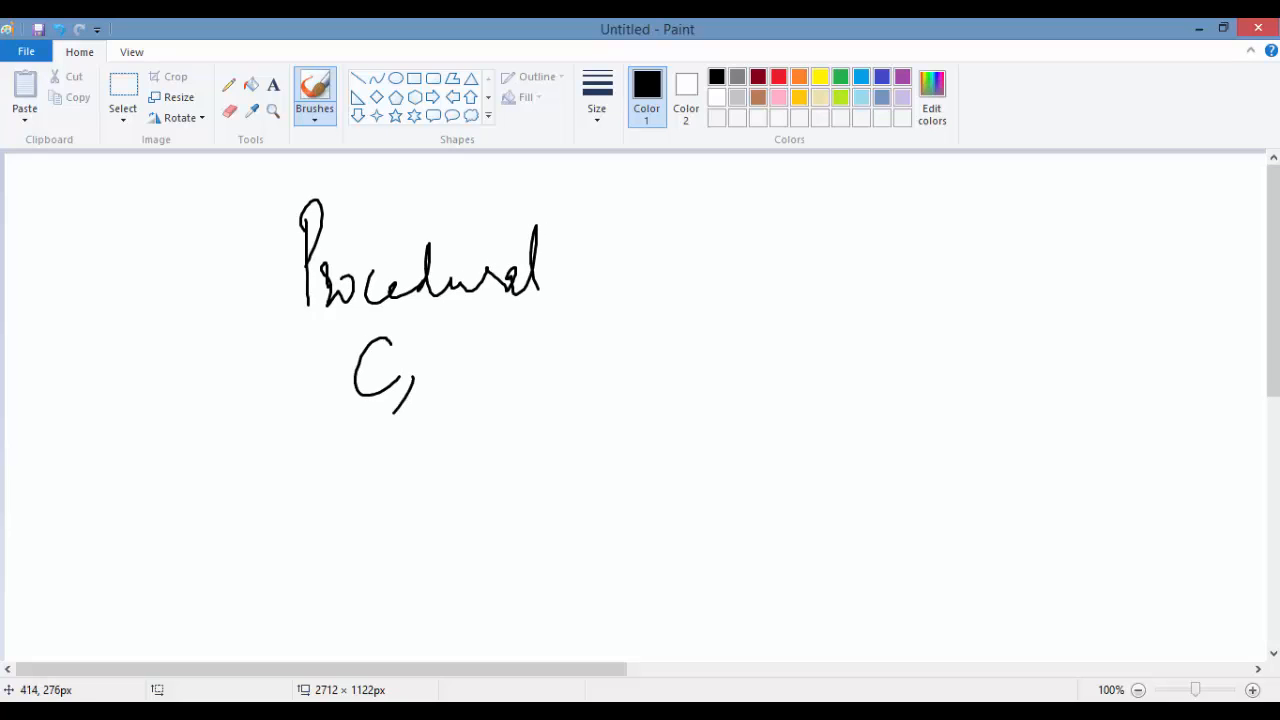
pyautogui.moveTo(625, 250); pyautogui.dragTo(710, 248)
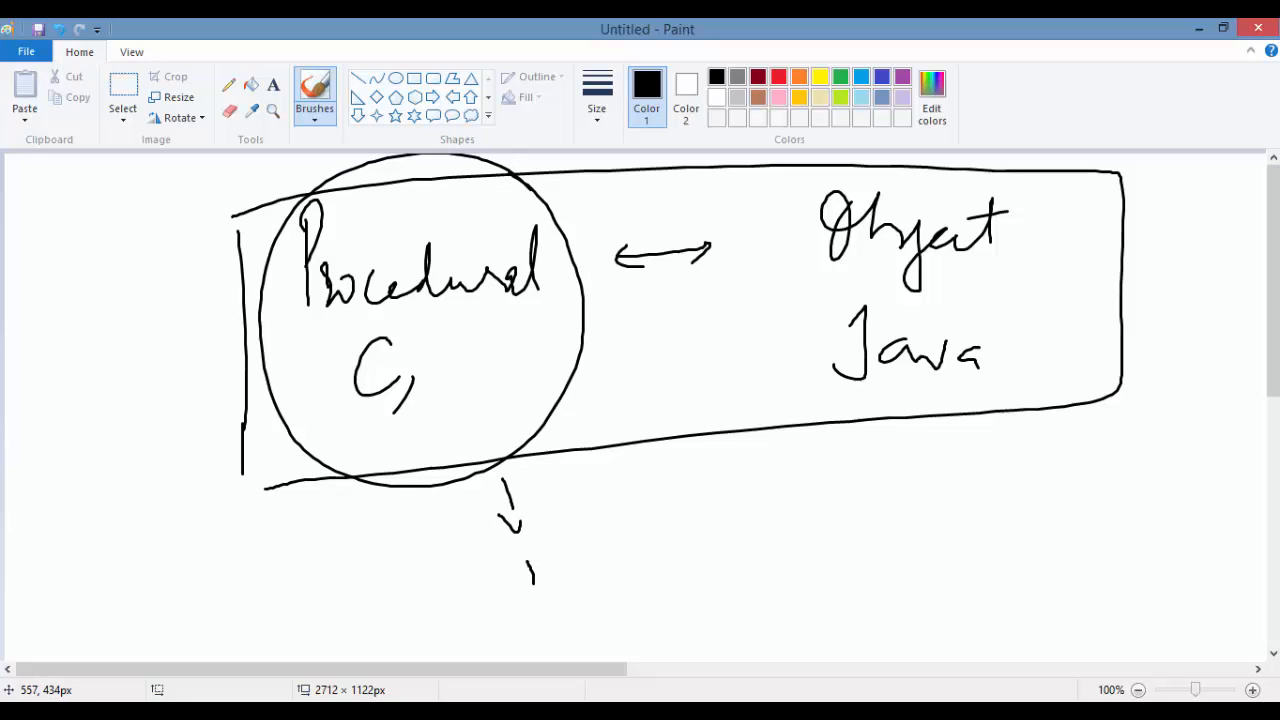
# - Write 'functions' under Procedural C and add the 'Car, Dog, TV, Cat' notes under Object Java
pyautogui.moveTo(525, 550); pyautogui.dragTo(585, 590)
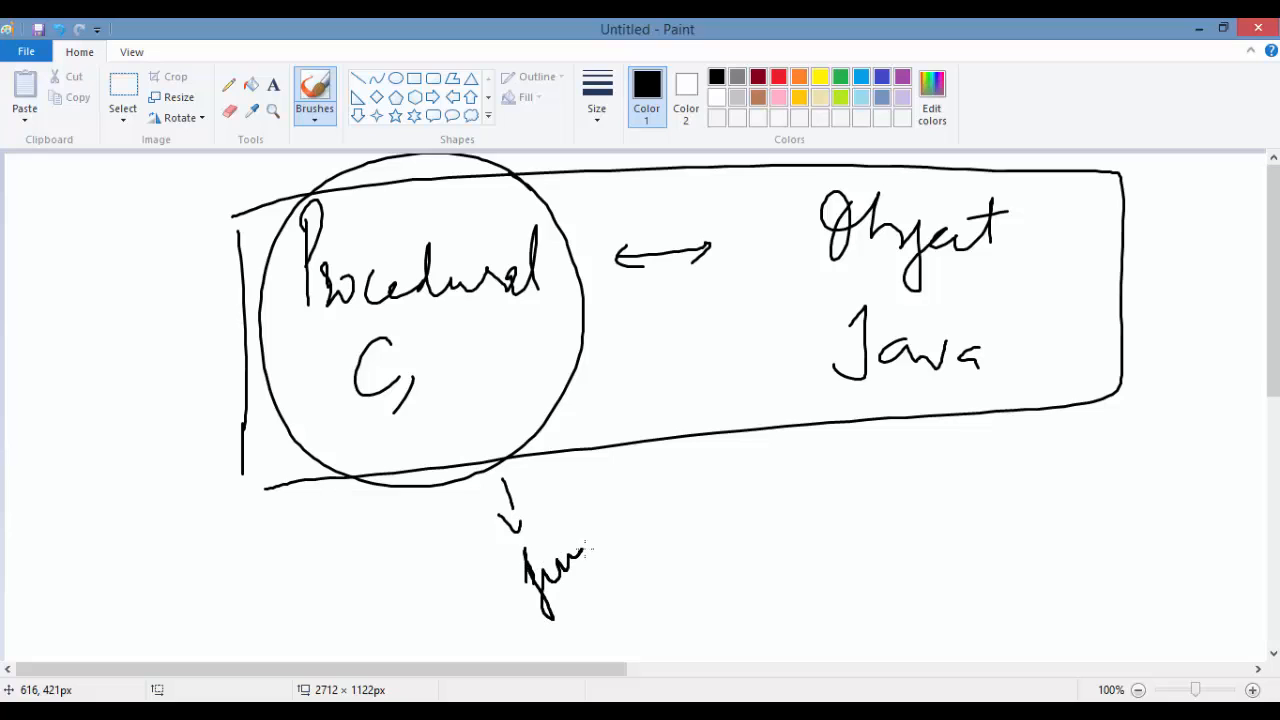
pyautogui.moveTo(580, 560); pyautogui.dragTo(700, 490)
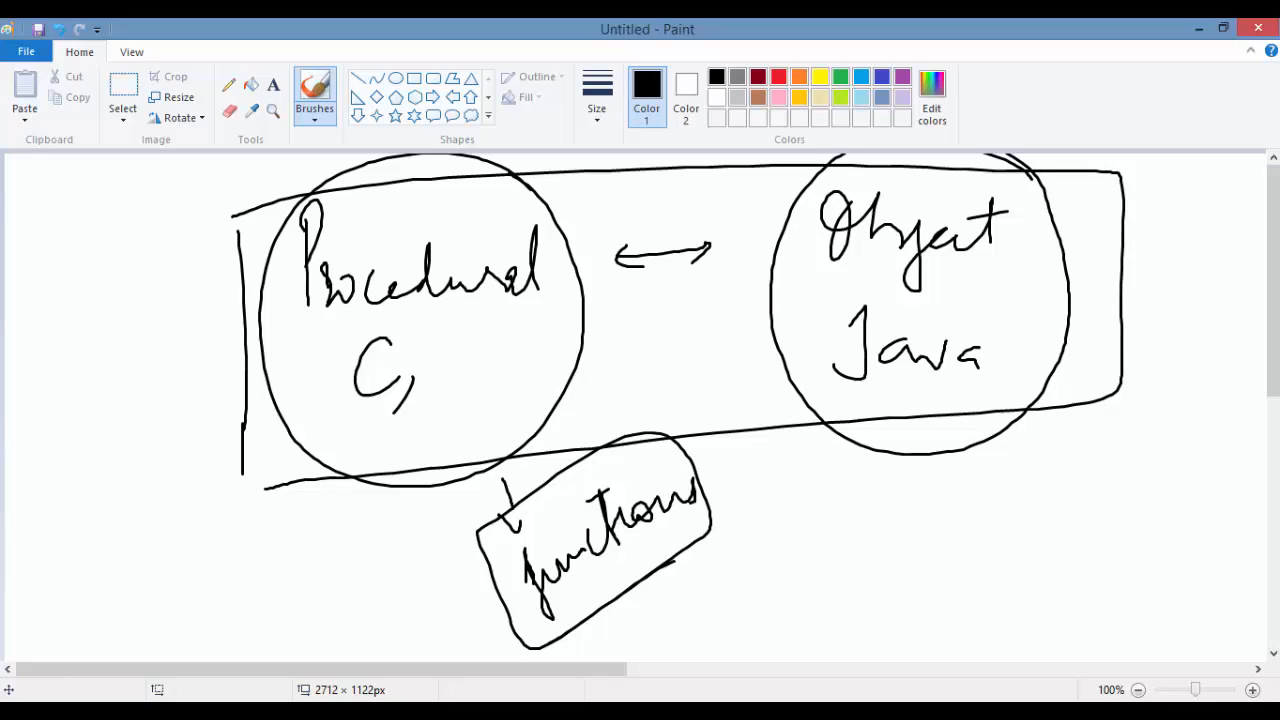
pyautogui.click(930, 480)
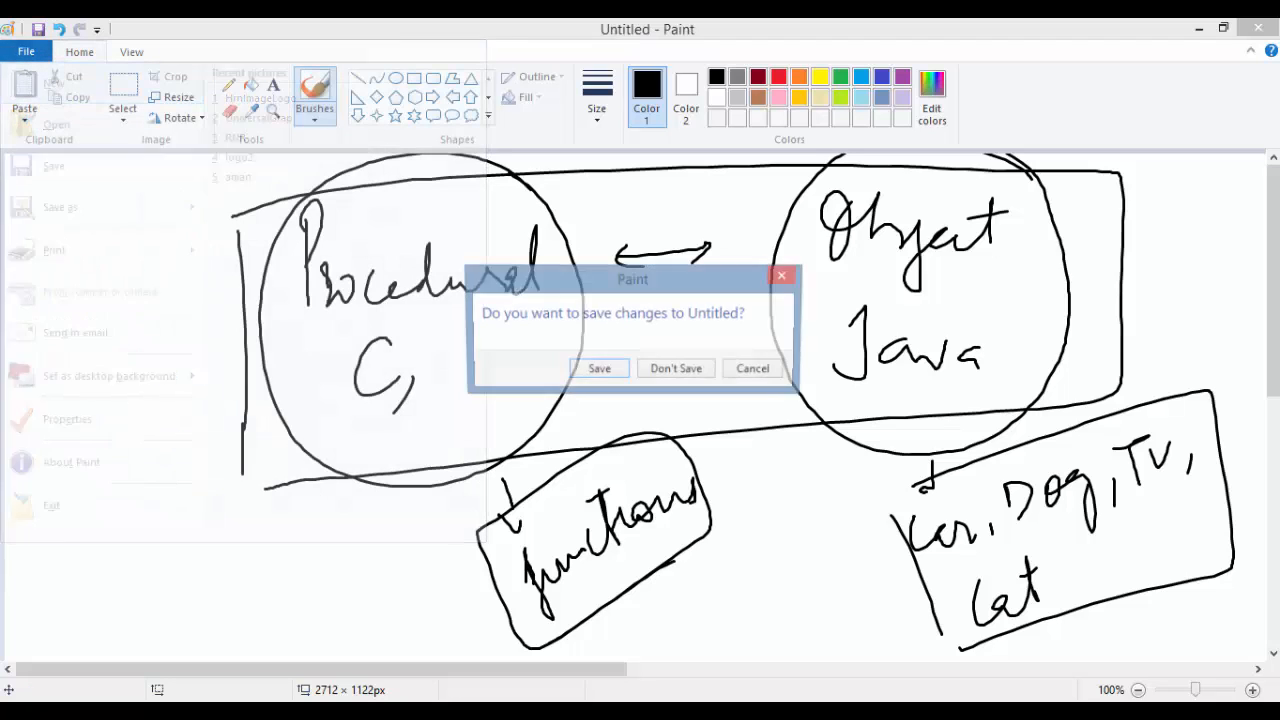
# - Discard the unsaved sketch with Don't Save
pyautogui.click(675, 368)
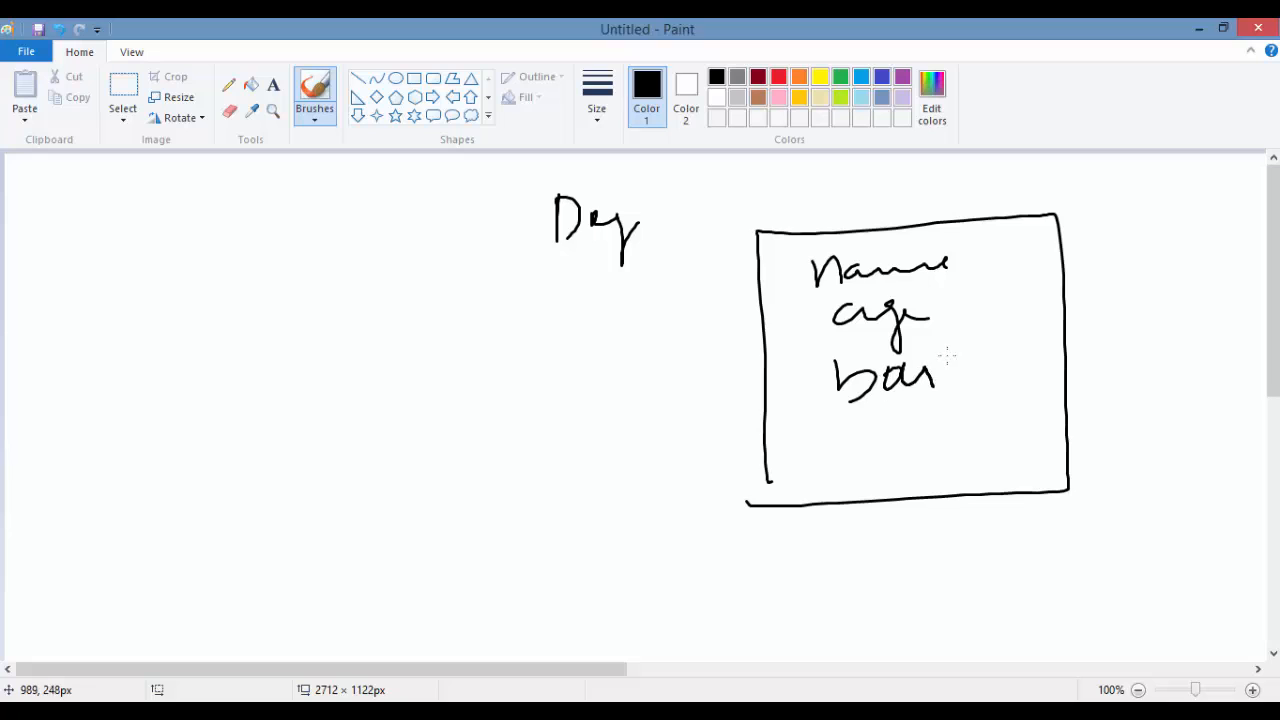
# - Finish 'bark()' in the Dog box, box it with an arrow, and open the File menu
pyautogui.moveTo(930, 375); pyautogui.dragTo(1040, 375)
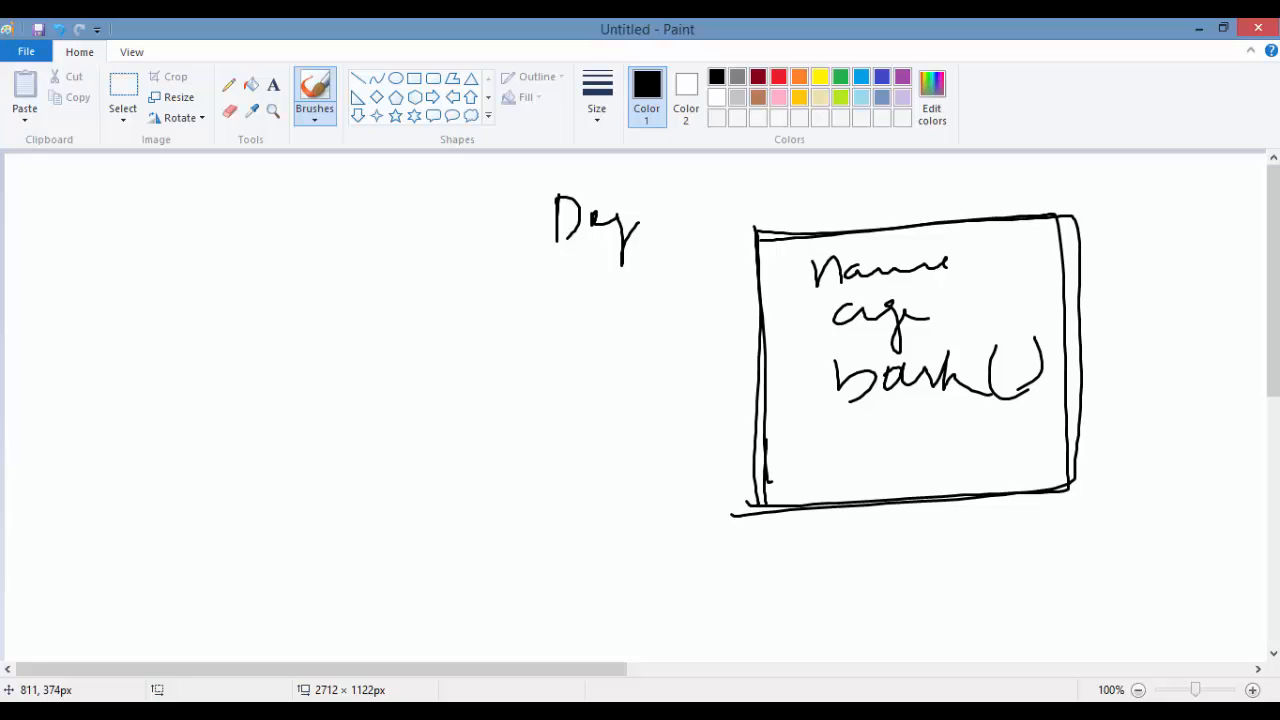
pyautogui.moveTo(553, 462); pyautogui.dragTo(778, 395)
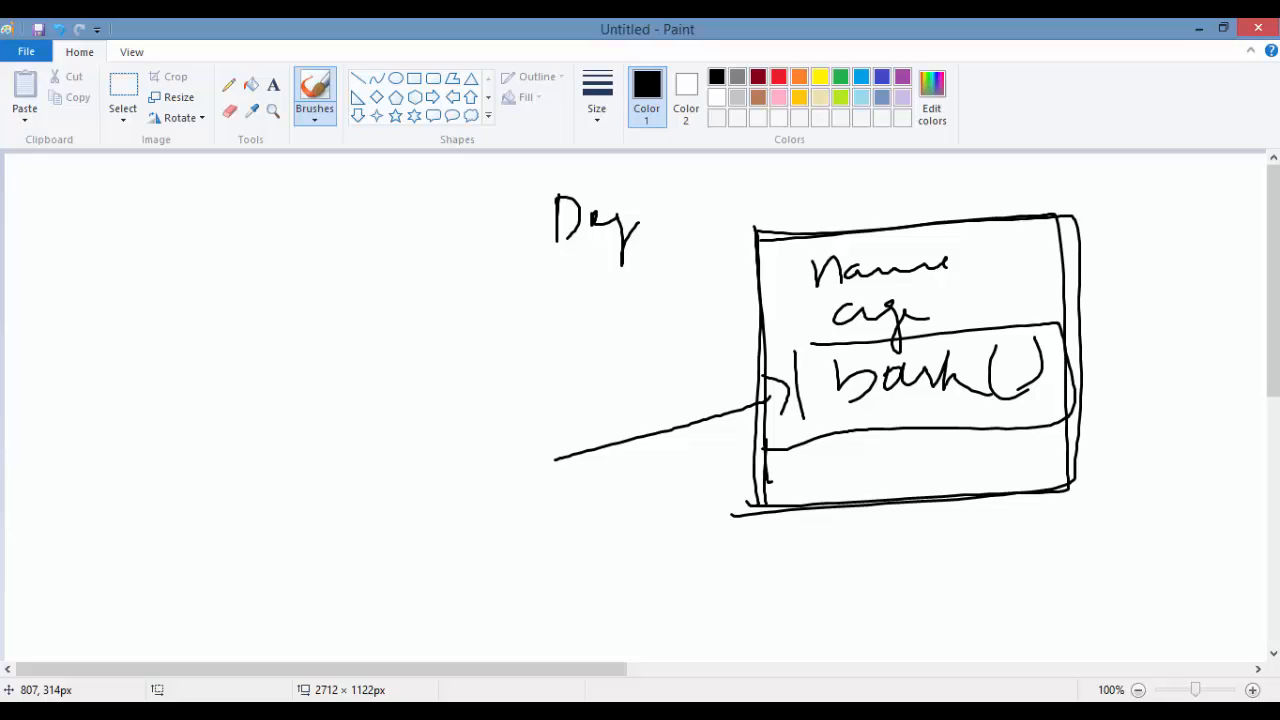
pyautogui.click(26, 51)
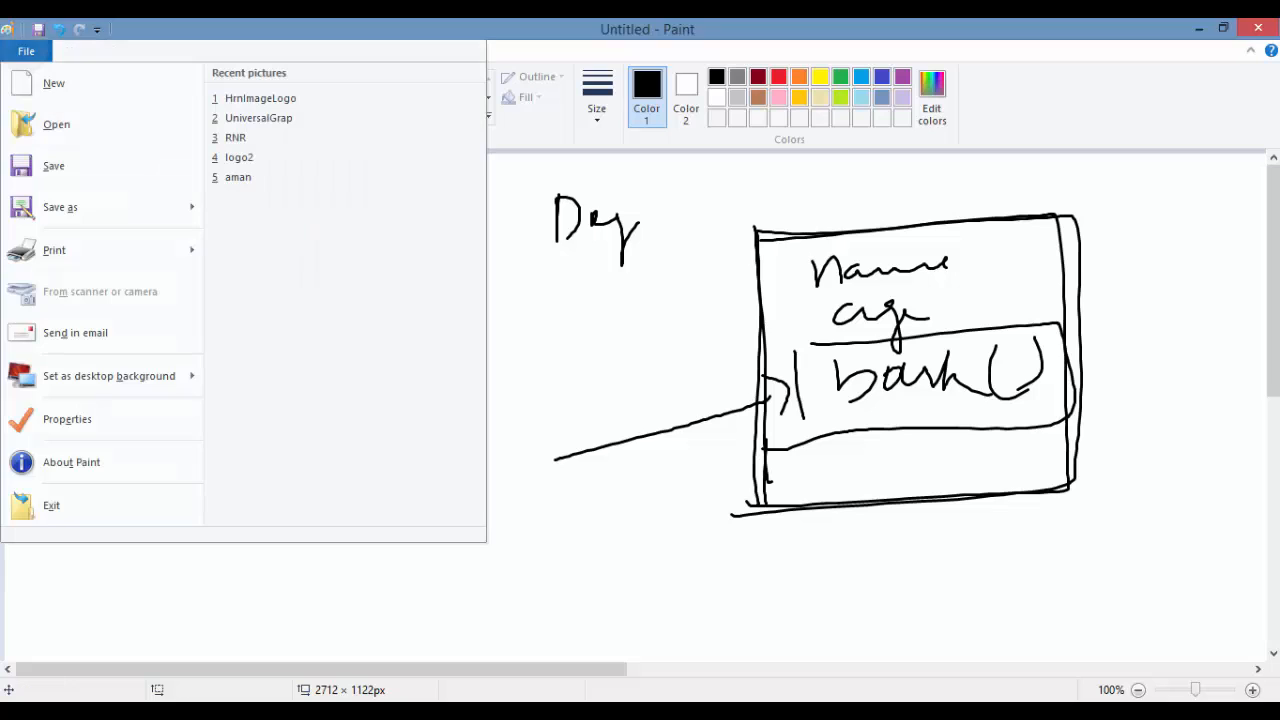